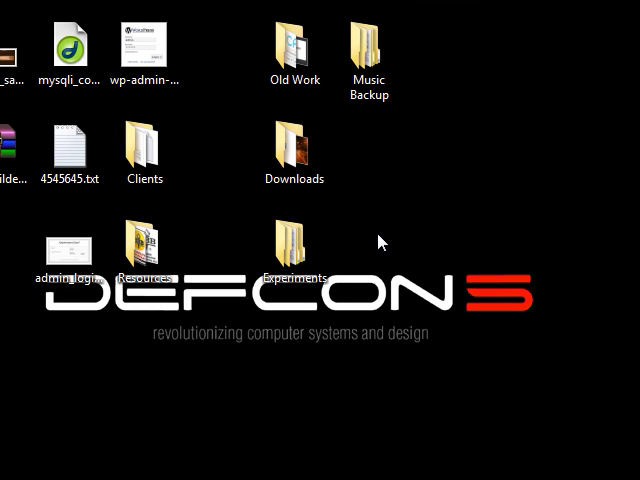
Step: Launch Ventrilo from the desktop shortcut, answer No to the tutorial prompt and move its window lower
{"action": "scroll", "scroll_direction": "down", "scroll_amount": 3}
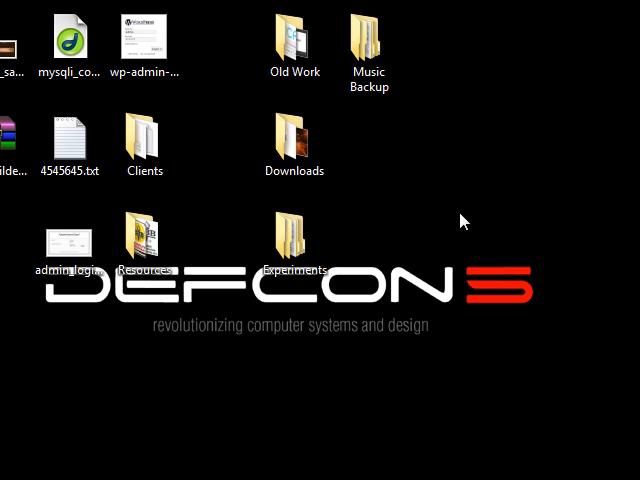
{"action": "mouse_move", "coordinate": [368, 220]}
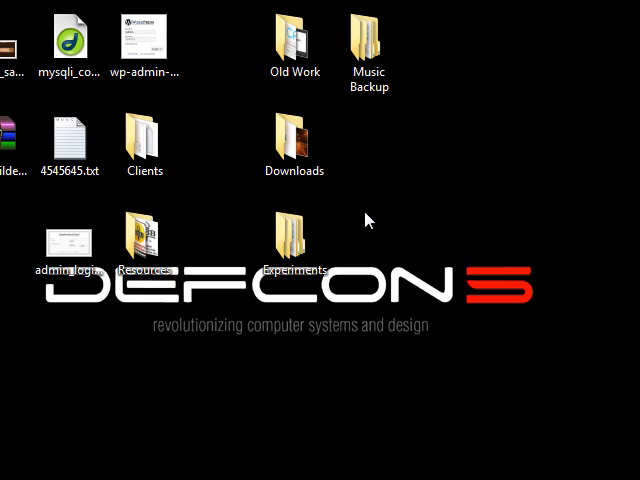
{"action": "mouse_move", "coordinate": [360, 208]}
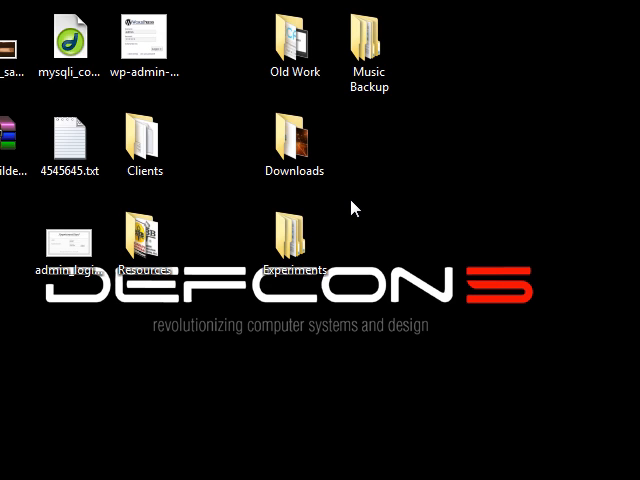
{"action": "mouse_move", "coordinate": [348, 206]}
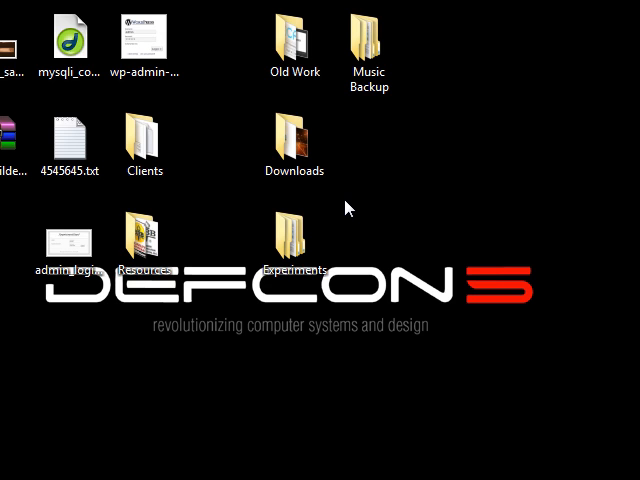
{"action": "left_click", "coordinate": [292, 240]}
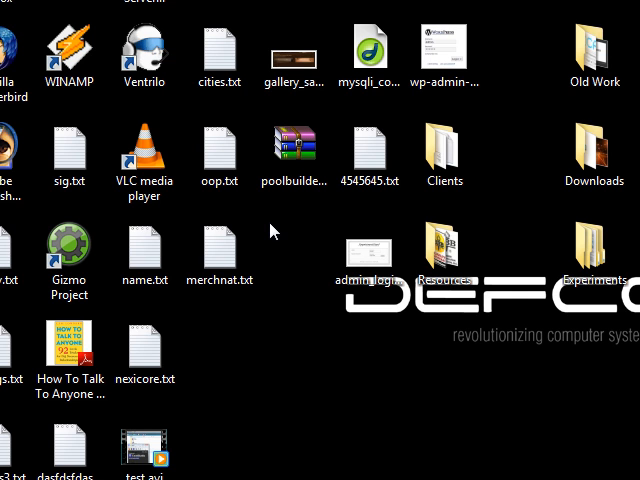
{"action": "scroll", "scroll_direction": "up", "scroll_amount": 3}
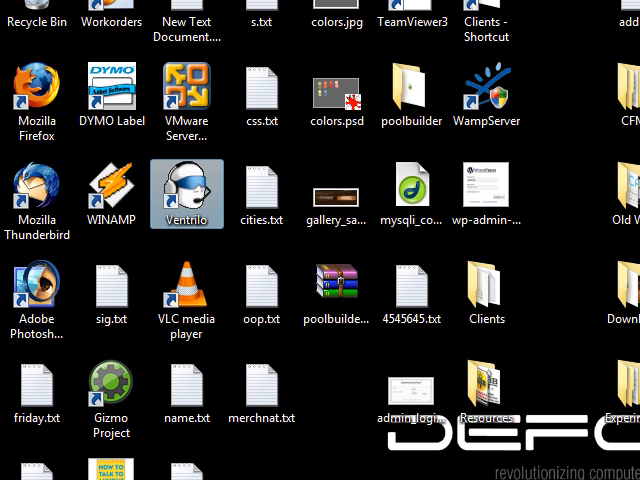
{"action": "double_click", "coordinate": [186, 192]}
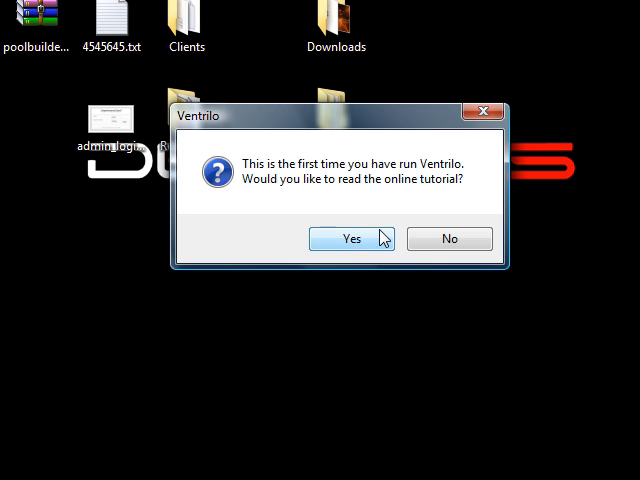
{"action": "mouse_move", "coordinate": [282, 204]}
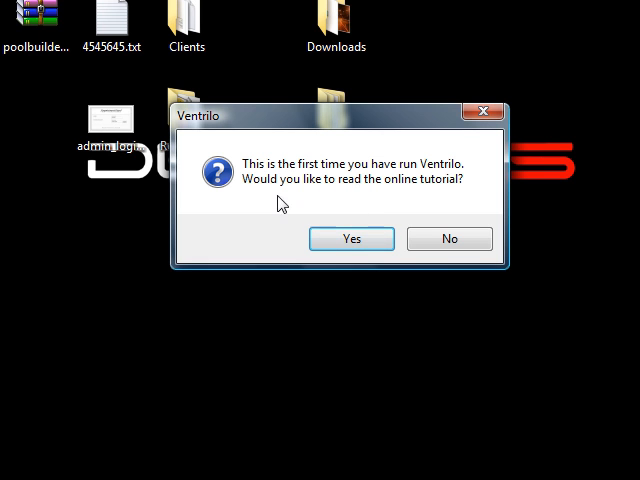
{"action": "left_click", "coordinate": [450, 238]}
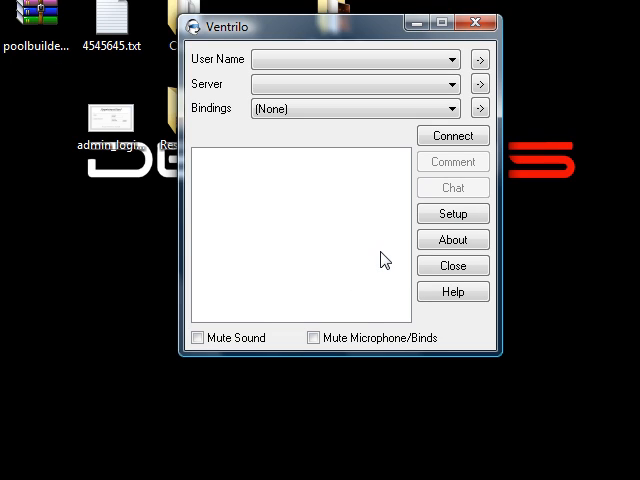
{"action": "mouse_move", "coordinate": [390, 218]}
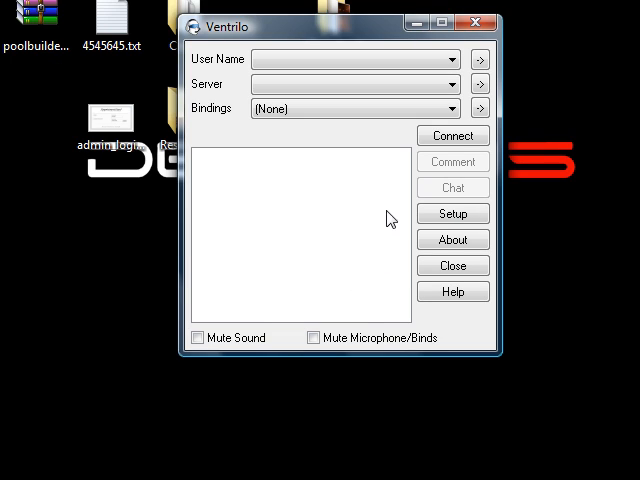
{"action": "left_click_drag", "start_coordinate": [340, 28], "coordinate": [340, 148]}
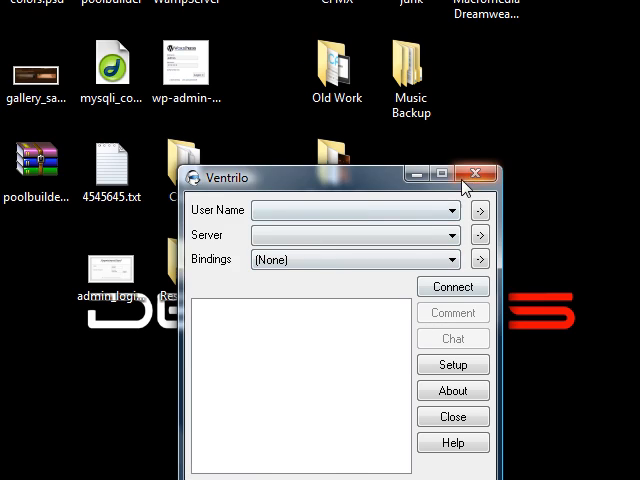
Step: Close the Ventrilo window and bring up the shortcut's right-click menu
{"action": "left_click", "coordinate": [476, 172]}
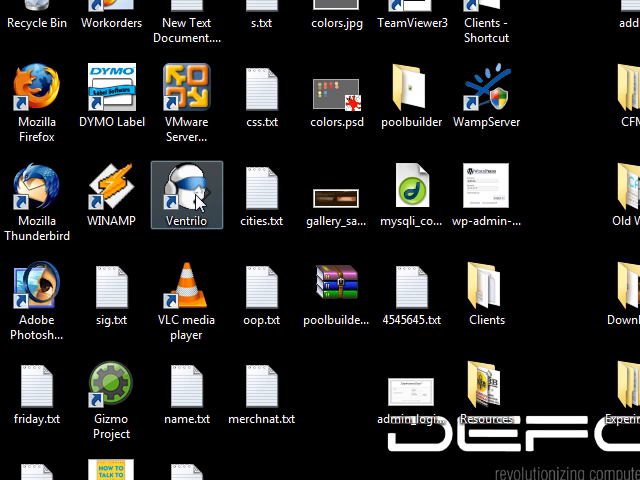
{"action": "right_click", "coordinate": [186, 196]}
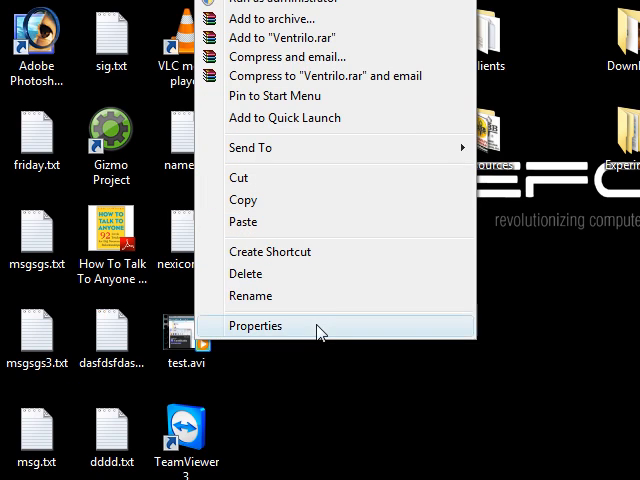
Step: In the shortcut's Compatibility settings enable 'Run this program as an administrator' and confirm with OK
{"action": "left_click", "coordinate": [256, 324]}
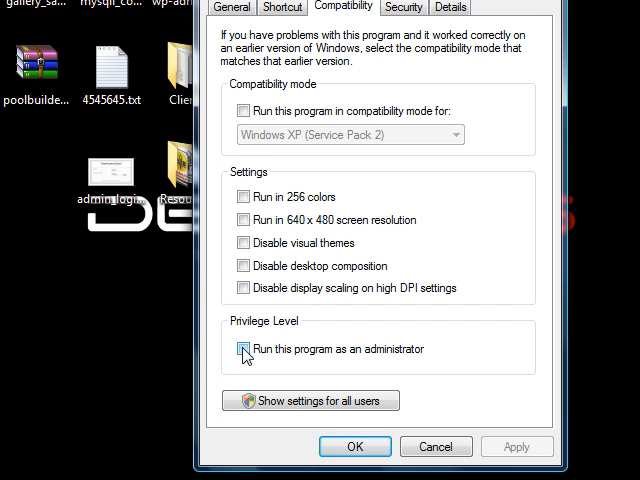
{"action": "left_click", "coordinate": [244, 348]}
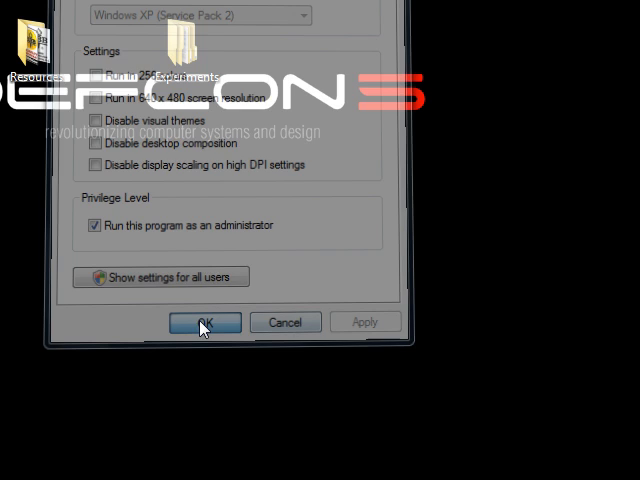
{"action": "left_click", "coordinate": [204, 322]}
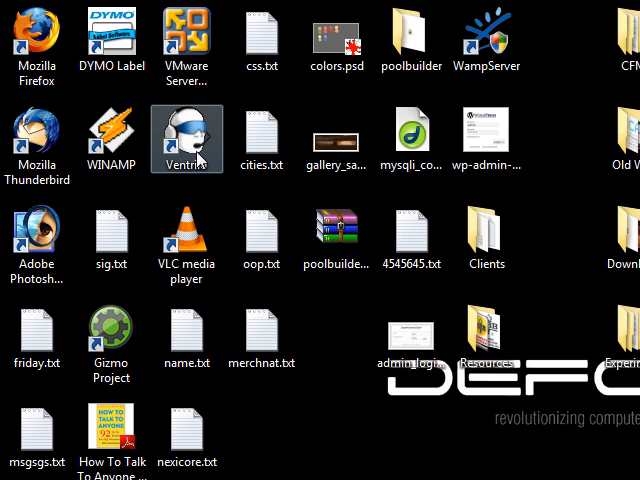
{"action": "mouse_move", "coordinate": [204, 158]}
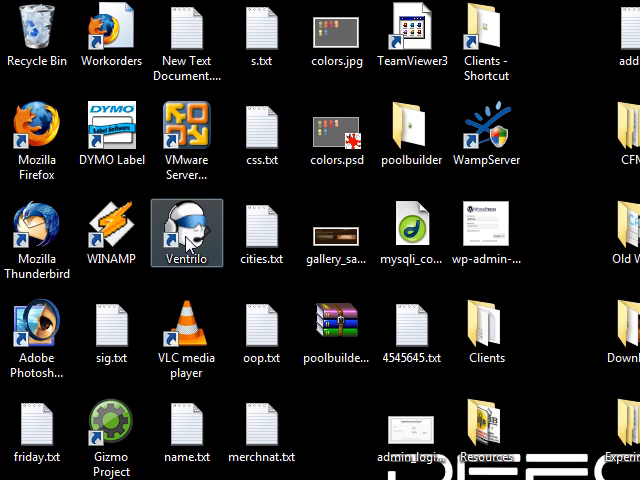
{"action": "right_click", "coordinate": [186, 232]}
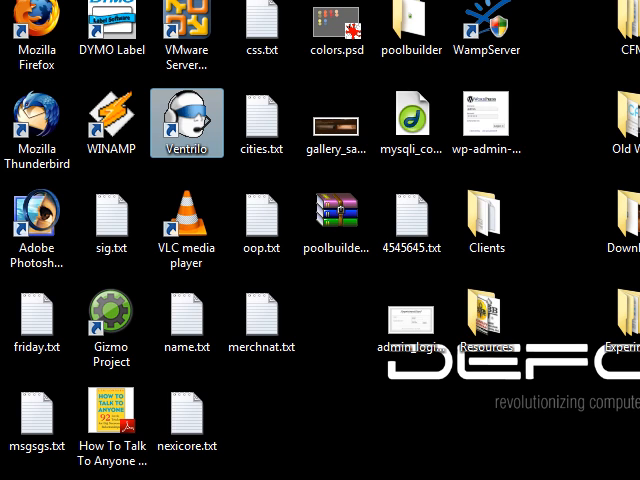
{"action": "scroll", "scroll_direction": "down", "scroll_amount": 3}
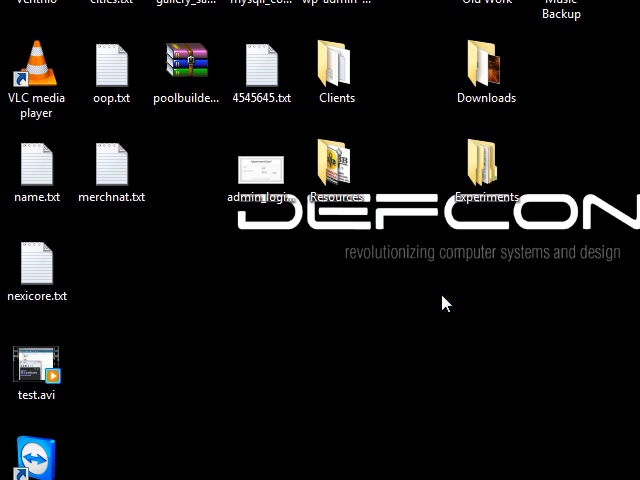
{"action": "double_click", "coordinate": [186, 232]}
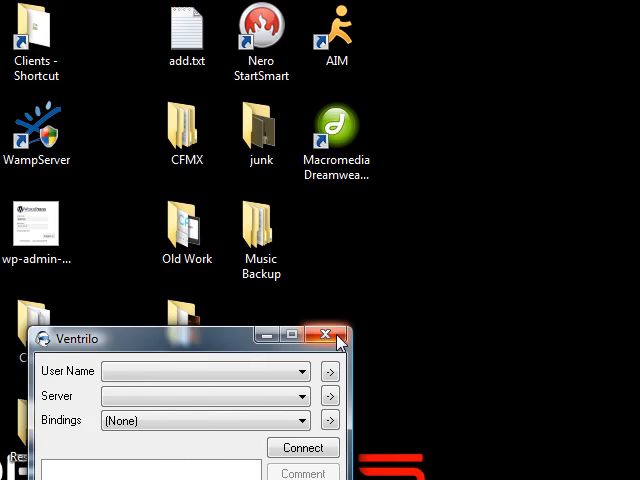
{"action": "left_click", "coordinate": [324, 334]}
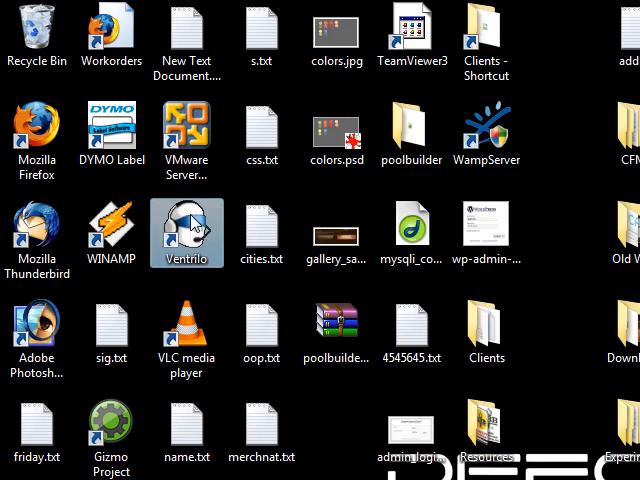
Step: Reopen the Ventrilo shortcut's Properties window from its right-click menu
{"action": "right_click", "coordinate": [186, 232]}
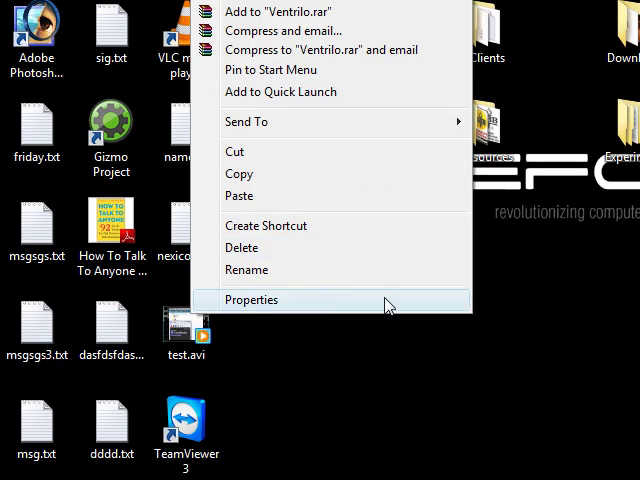
{"action": "mouse_move", "coordinate": [422, 308]}
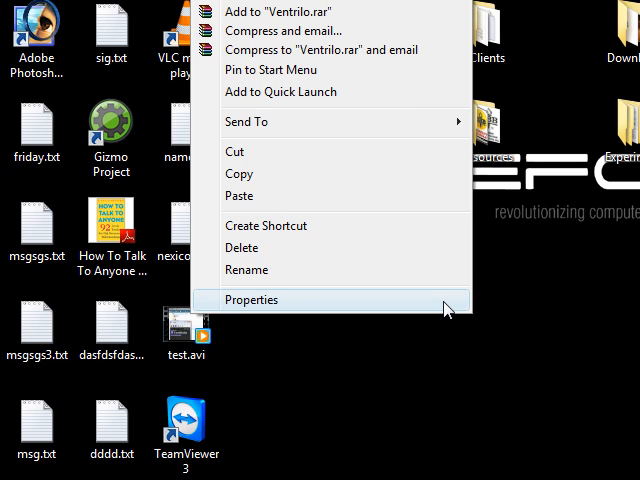
{"action": "left_click", "coordinate": [256, 300]}
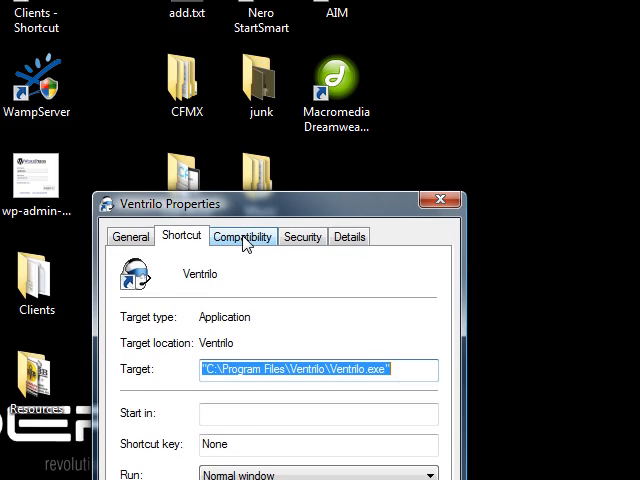
Step: Enable 'Run this program in compatibility mode' and show the Windows XP (Service Pack 2) version list
{"action": "left_click", "coordinate": [242, 236]}
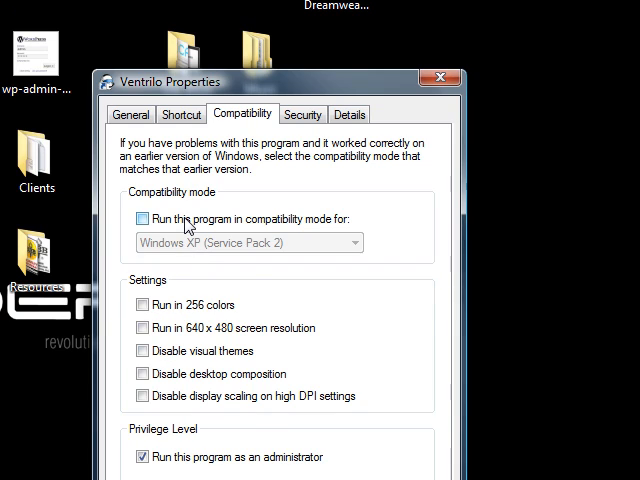
{"action": "left_click", "coordinate": [140, 220]}
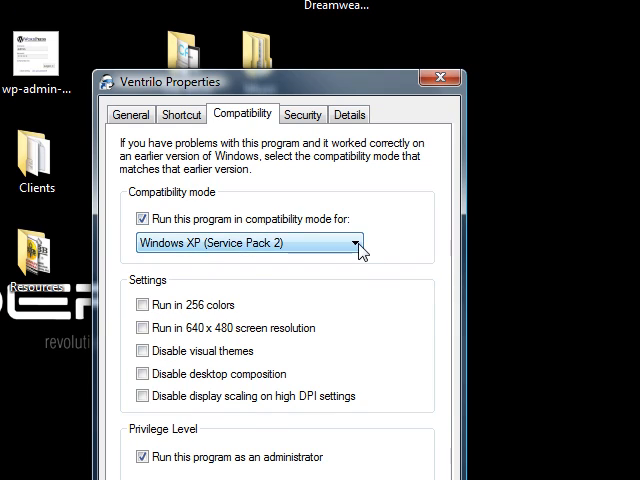
{"action": "left_click", "coordinate": [356, 244]}
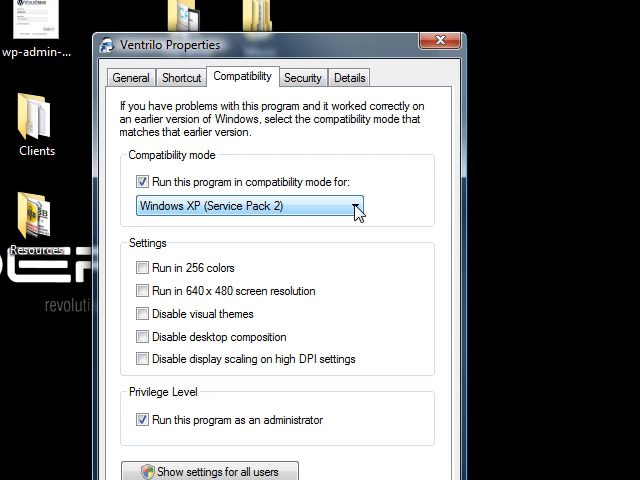
{"action": "mouse_move", "coordinate": [352, 220]}
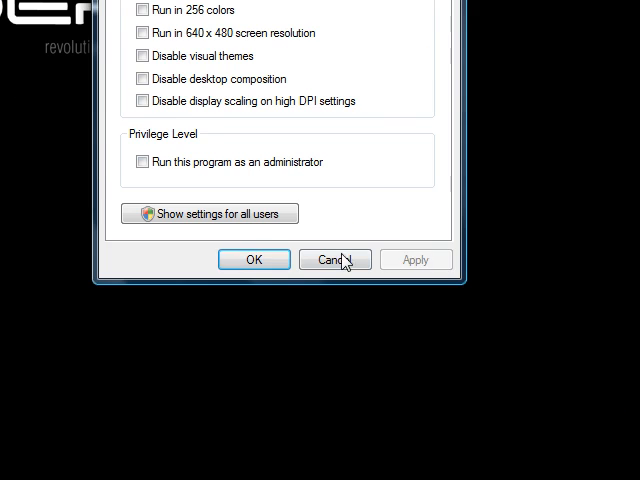
Step: Cancel the Ventrilo Properties dialog without applying the compatibility change
{"action": "left_click", "coordinate": [334, 260]}
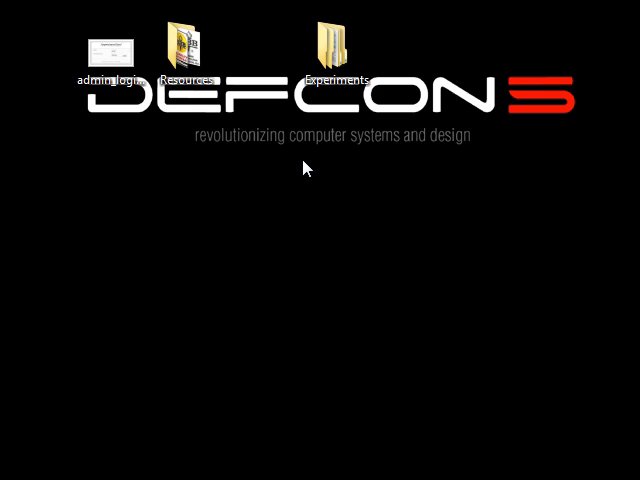
{"action": "mouse_move", "coordinate": [324, 168]}
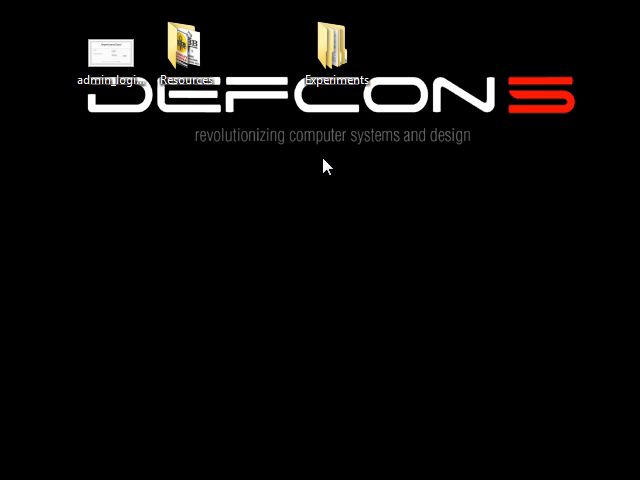
{"action": "mouse_move", "coordinate": [420, 172]}
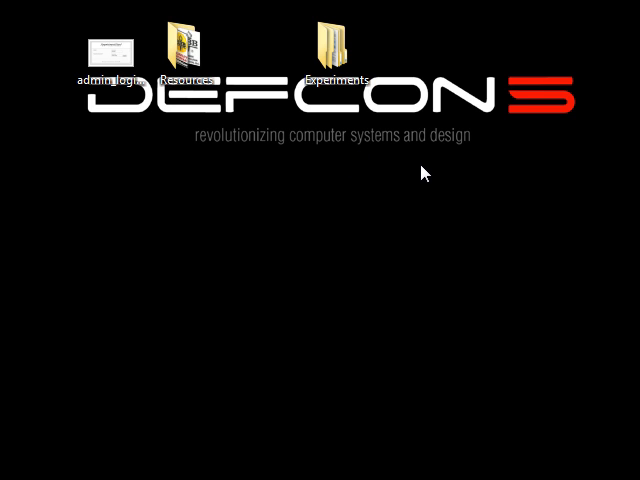